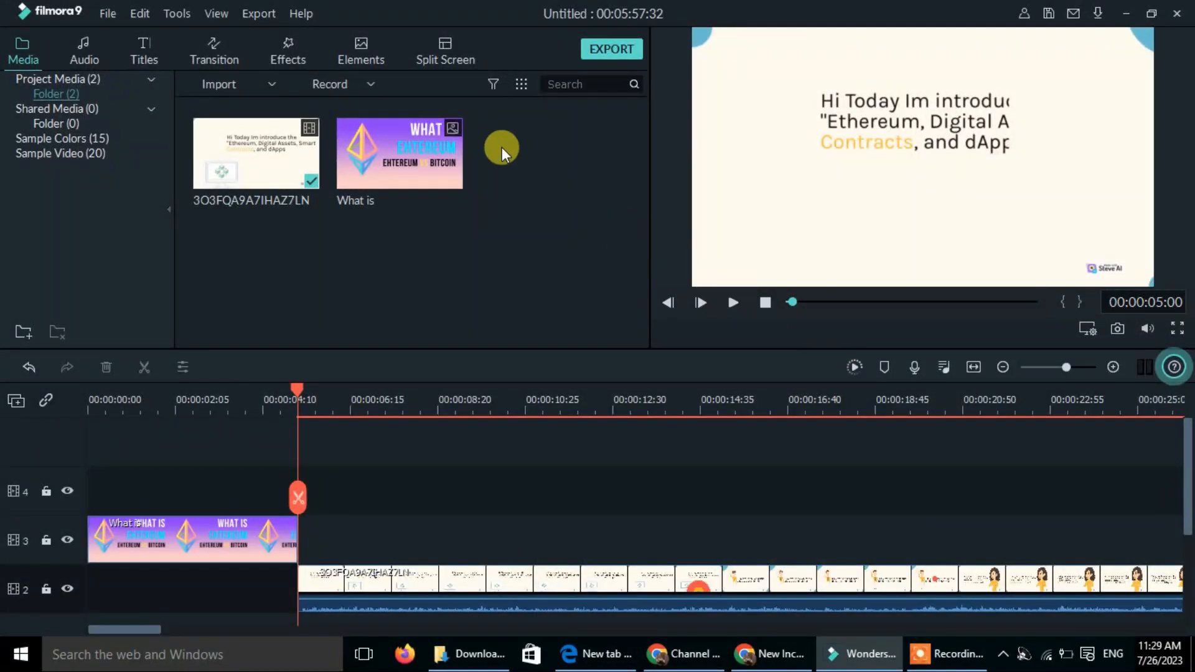
mouse_move(512, 158)
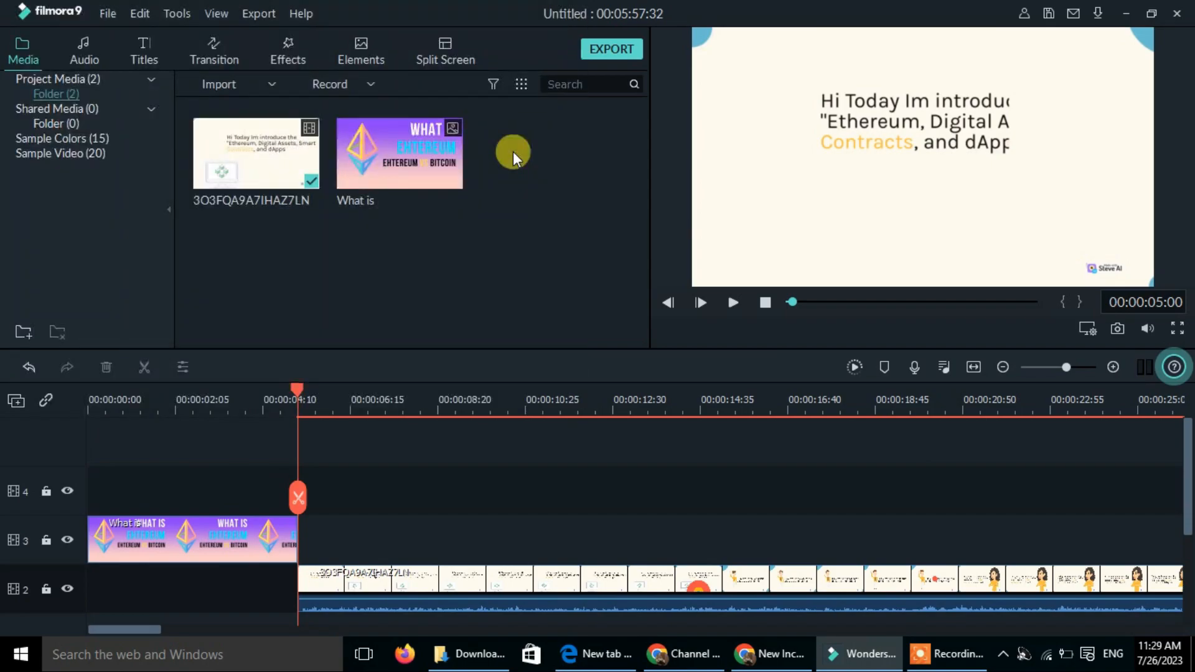
Import the yt logo image file into the media library
left_click(219, 84)
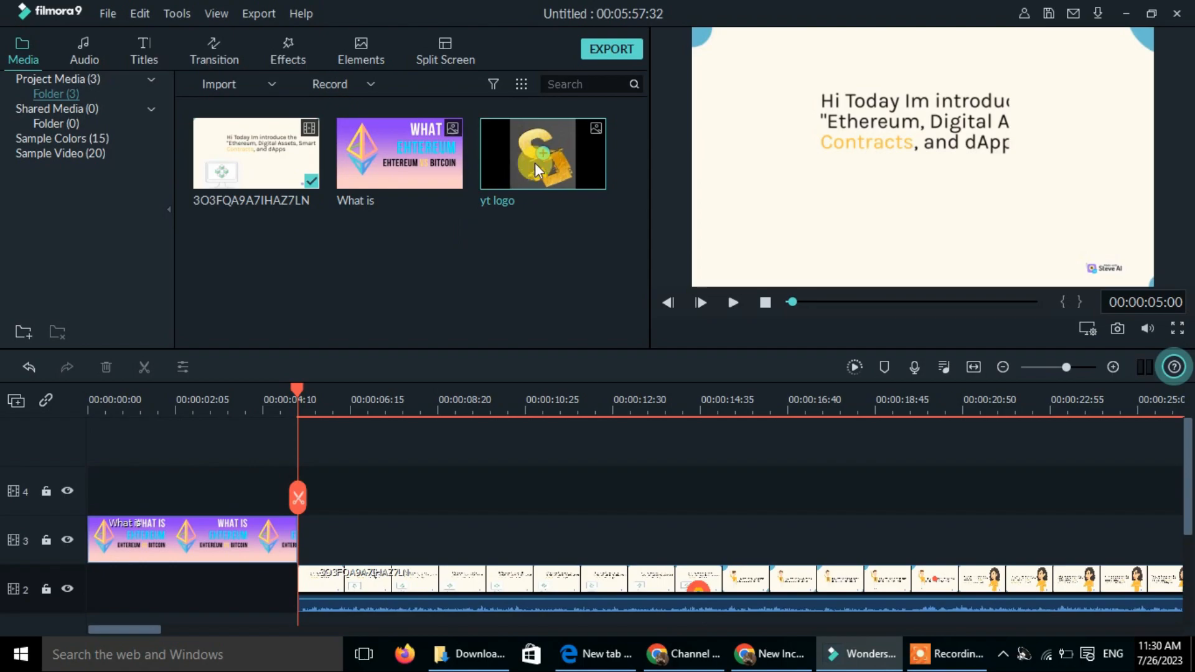
mouse_move(541, 234)
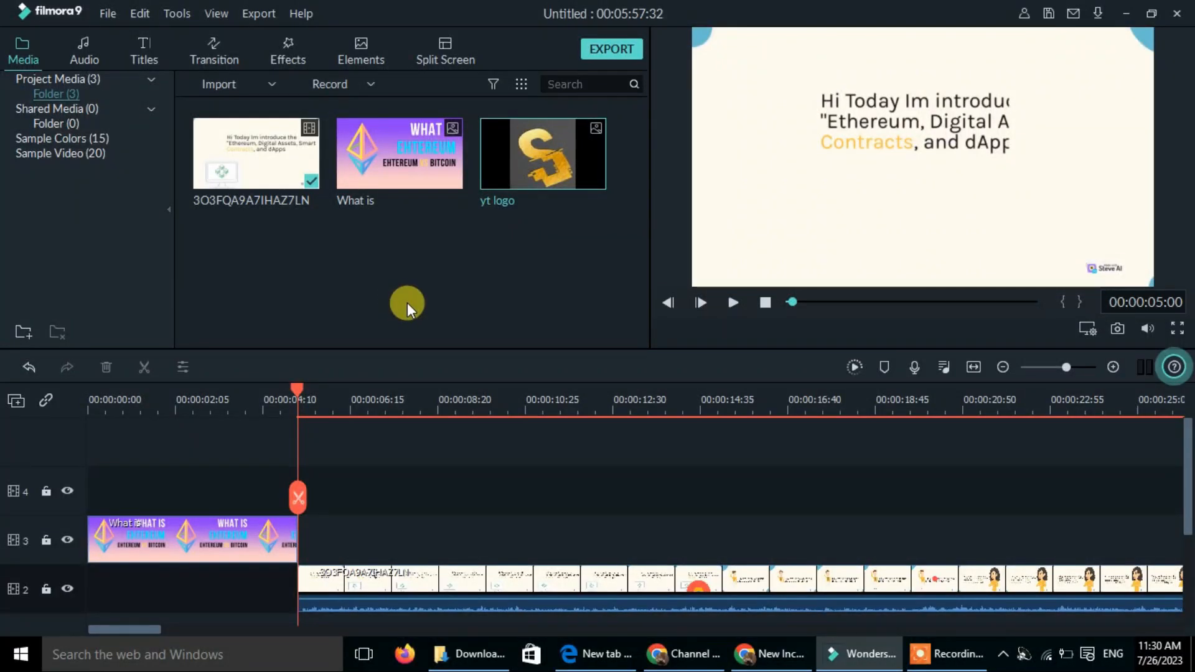
mouse_move(508, 235)
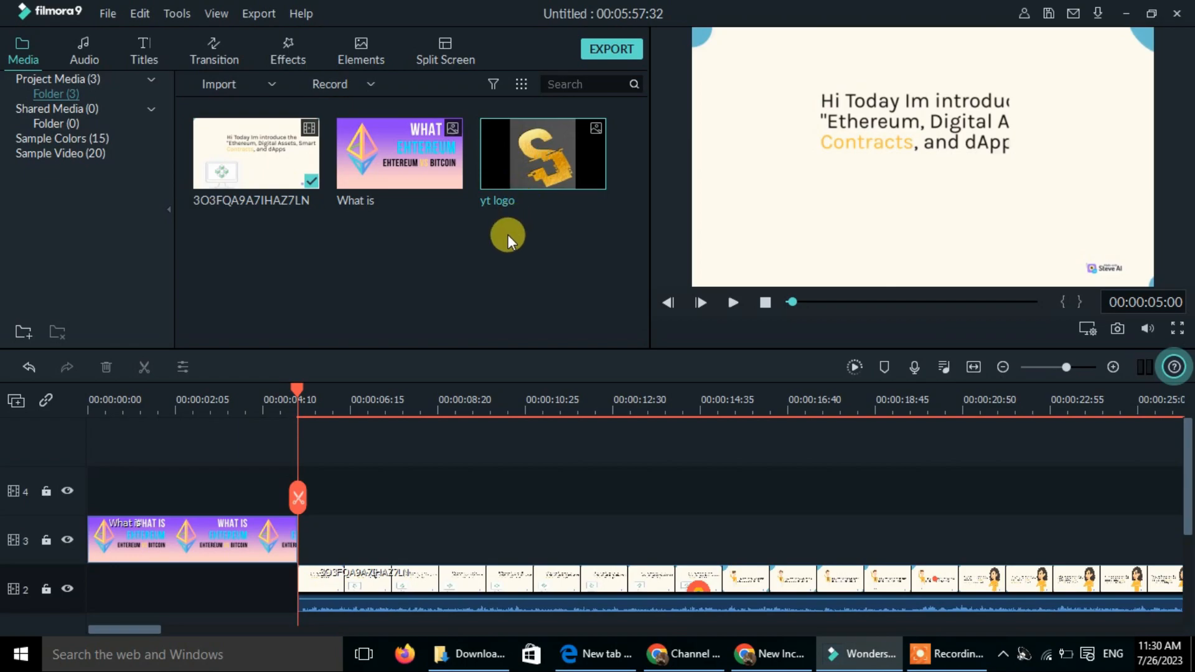
mouse_move(539, 235)
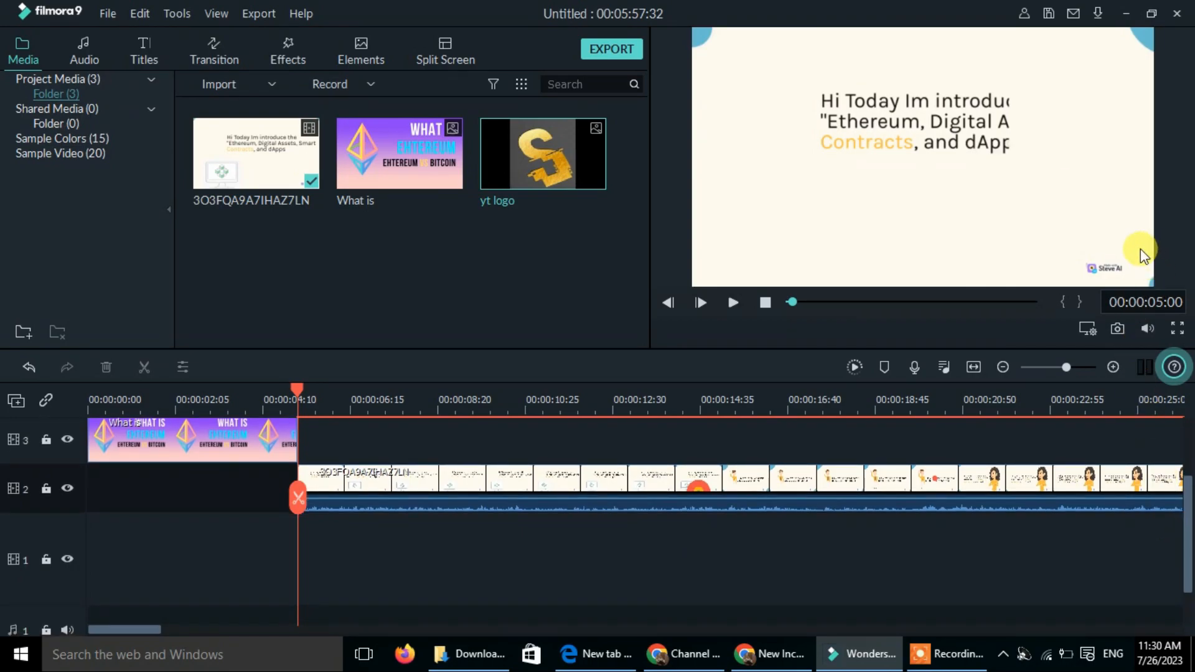
mouse_move(1081, 264)
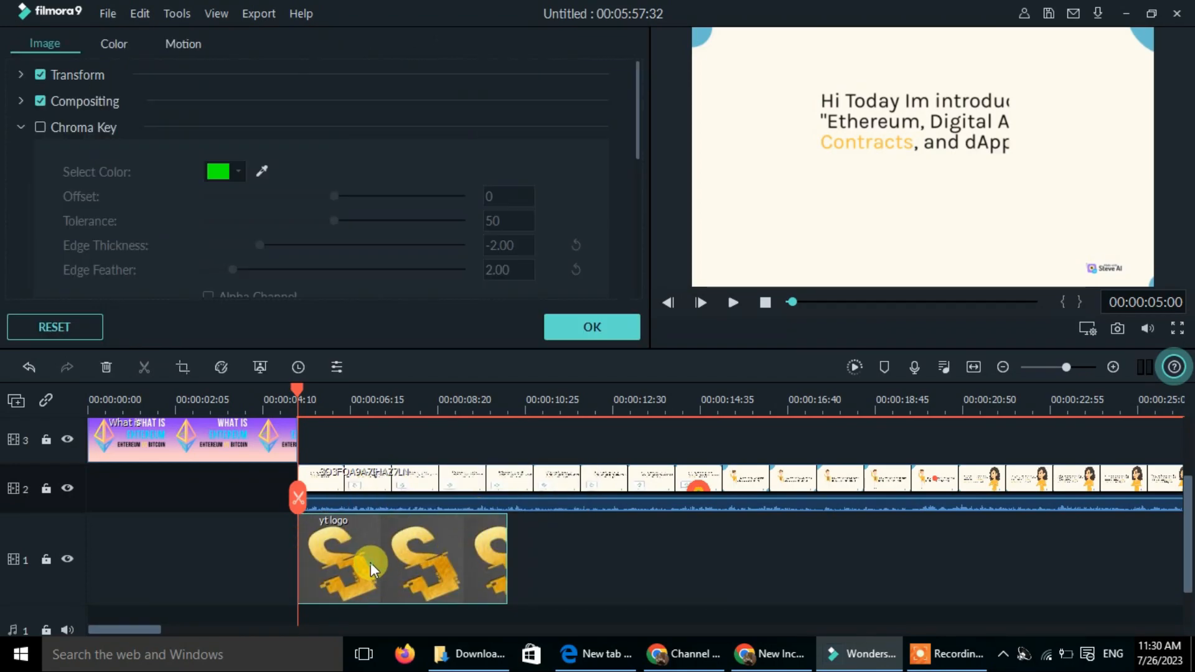
Confirm the yt logo clip's Image settings with OK
left_click(978, 254)
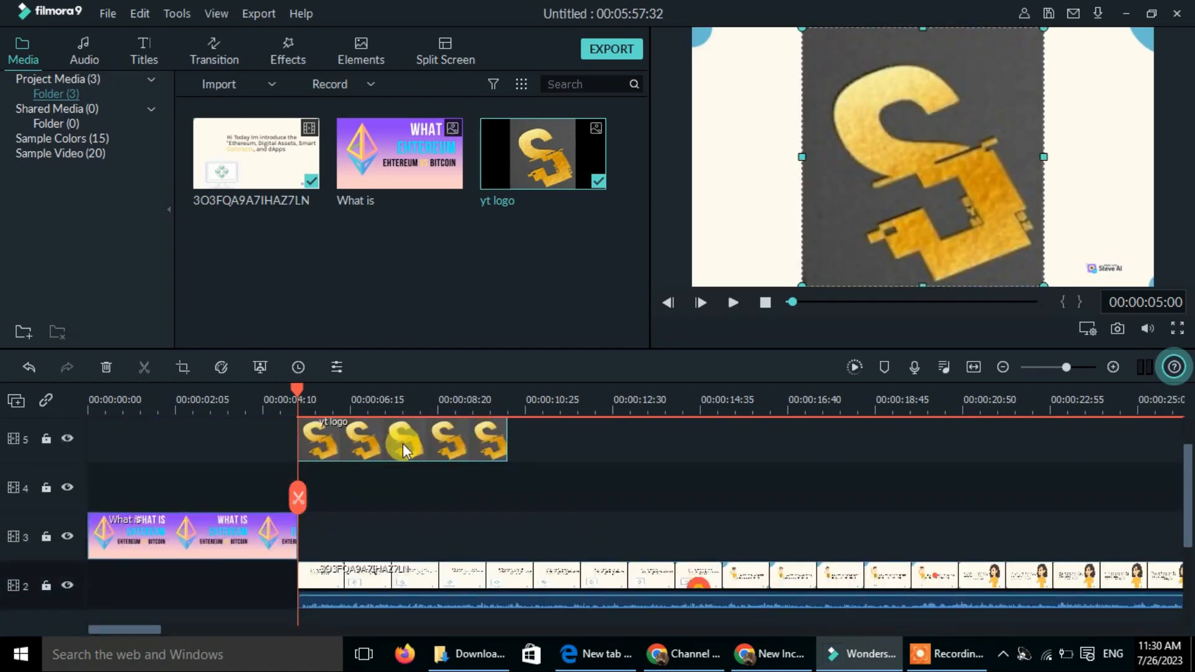
Put the logo clip on track 4, shrink it small and position it in the bottom-right corner
left_click_drag(402, 439, 402, 487)
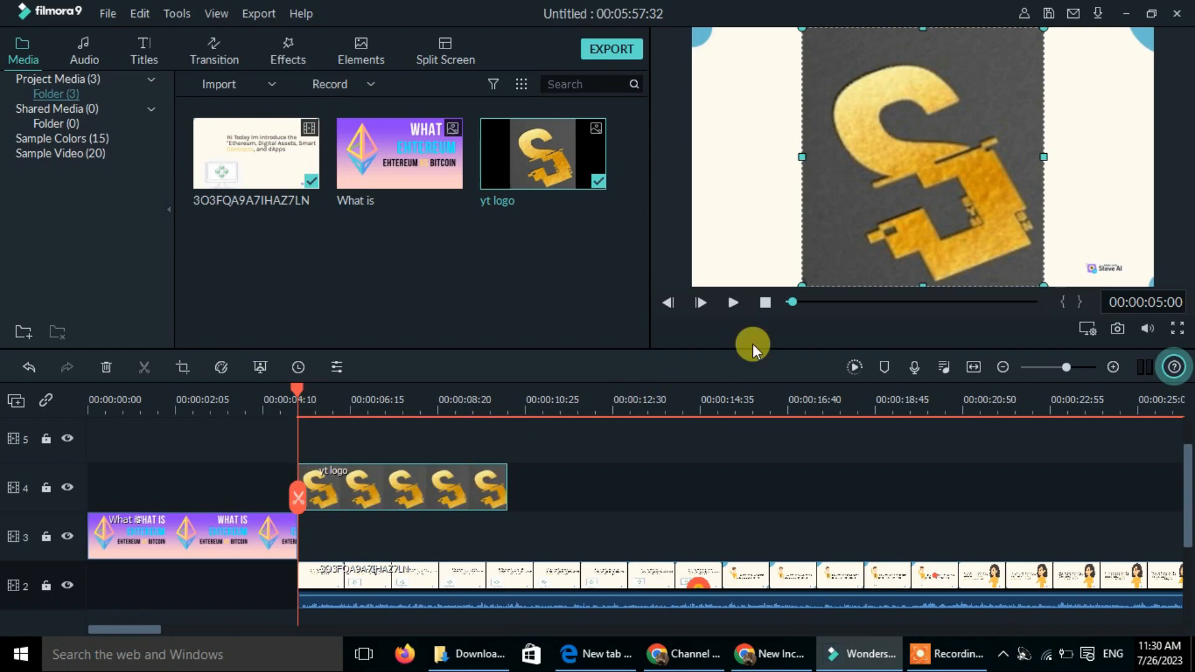
mouse_move(1044, 284)
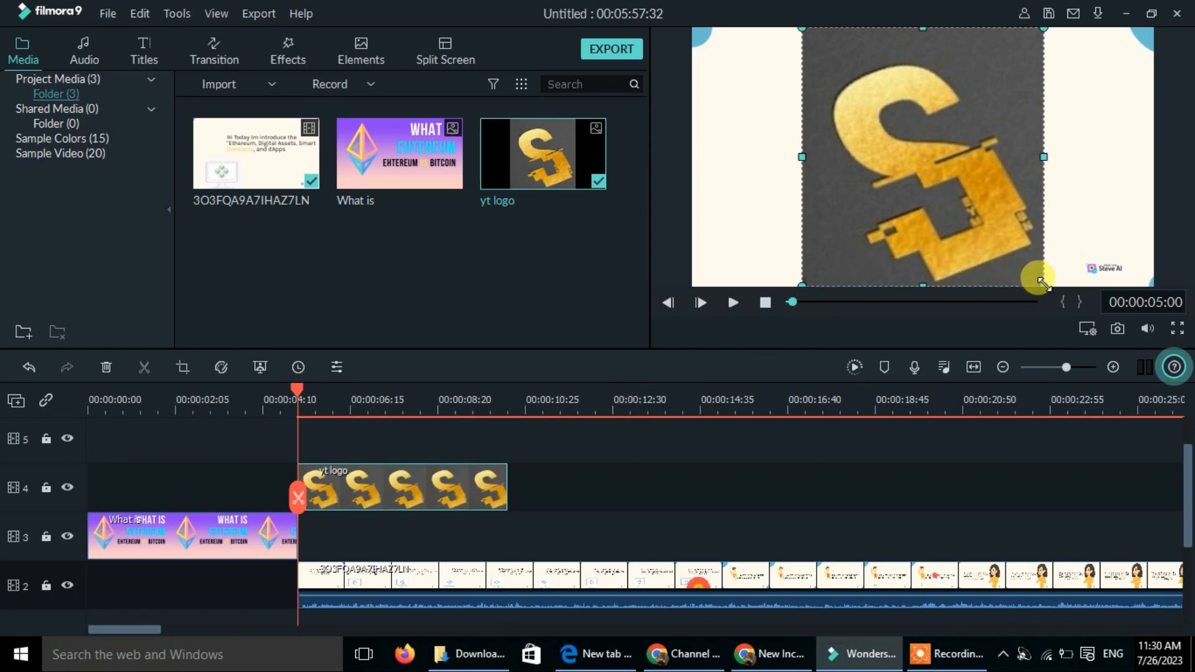
left_click_drag(1044, 282, 1030, 274)
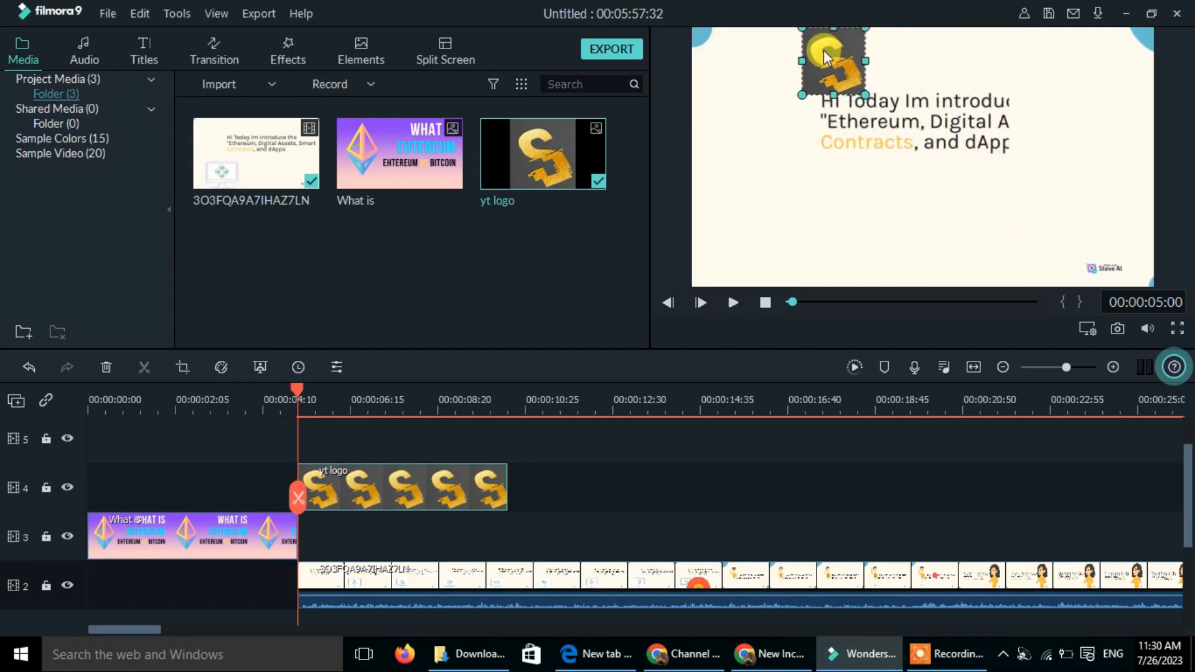
left_click_drag(830, 61, 1105, 251)
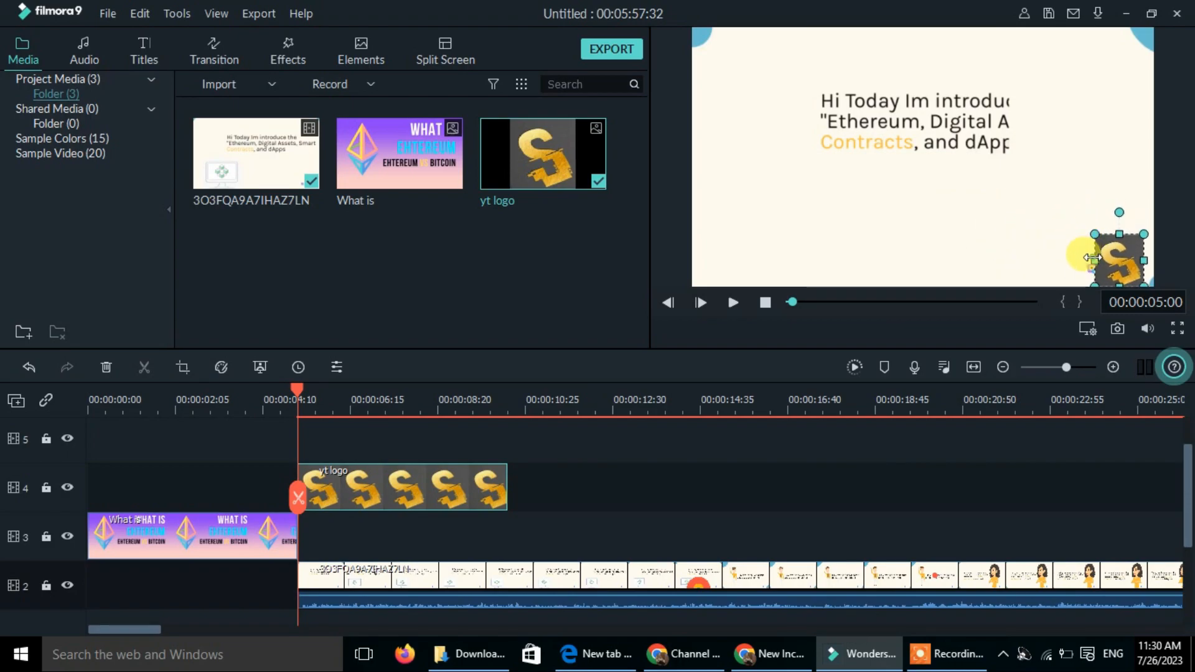
left_click_drag(1116, 256, 1113, 234)
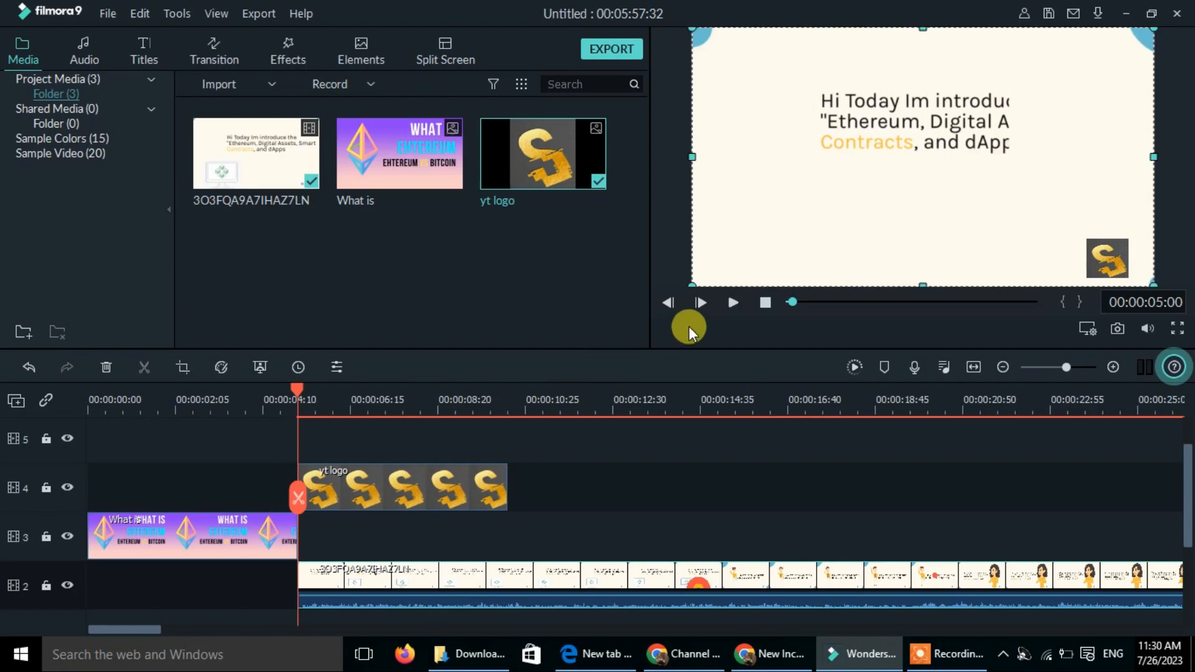
Preview the watermark, then stretch the logo clip to the end of the video
left_click(730, 303)
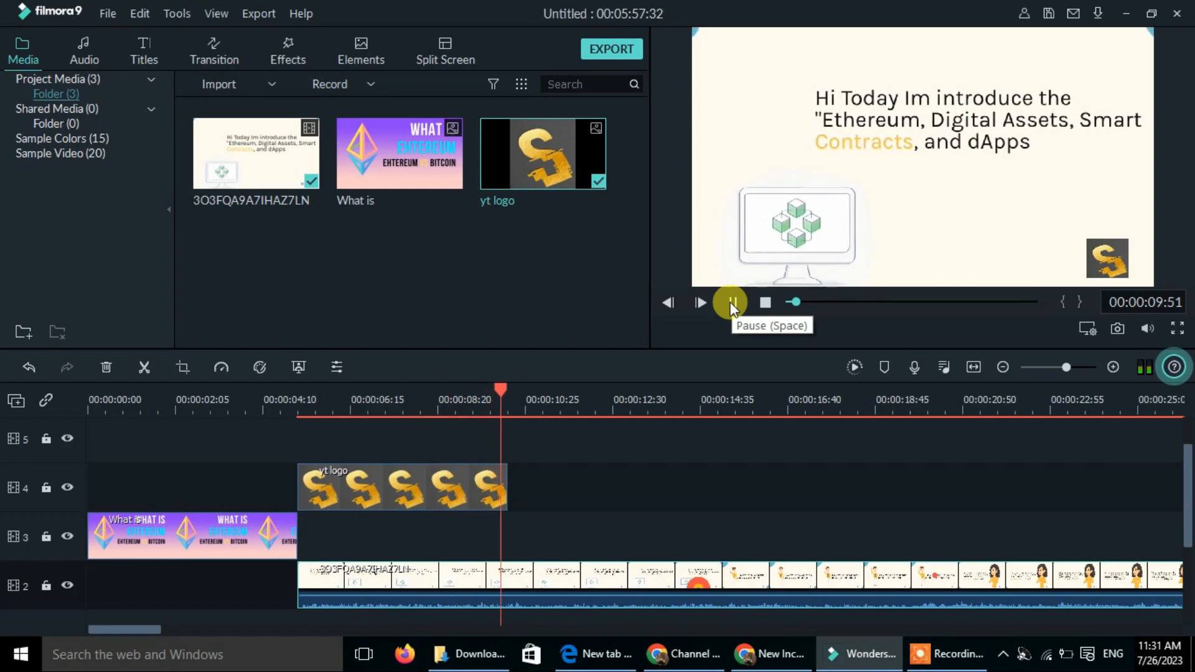
left_click(730, 302)
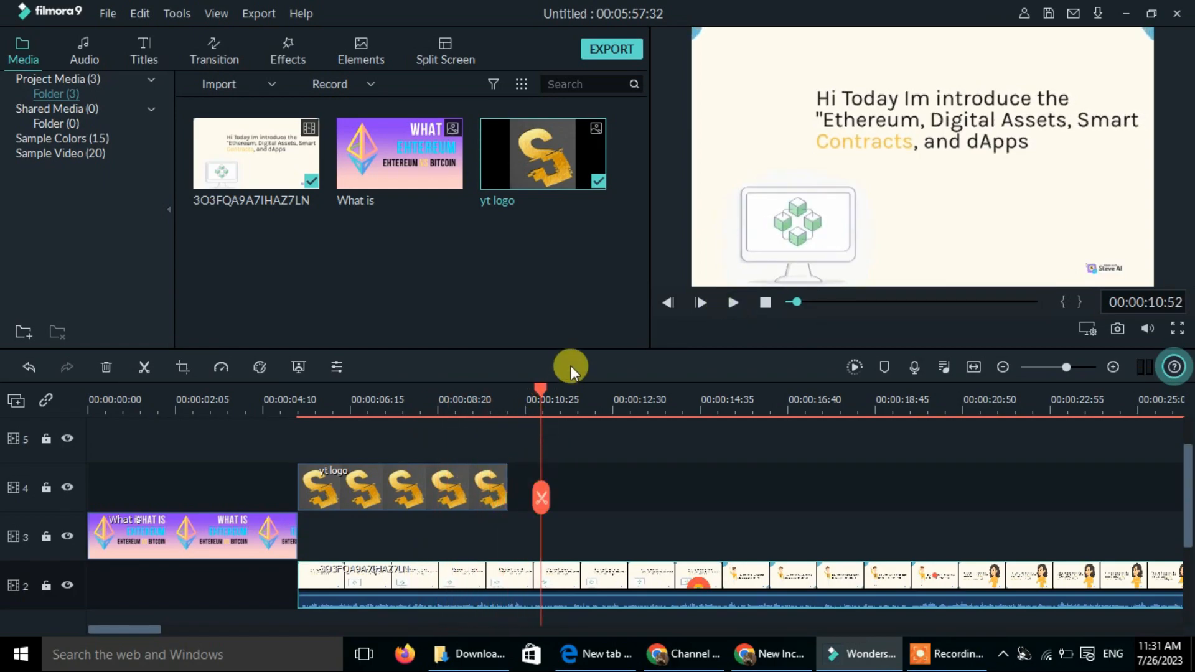
left_click_drag(540, 389, 334, 423)
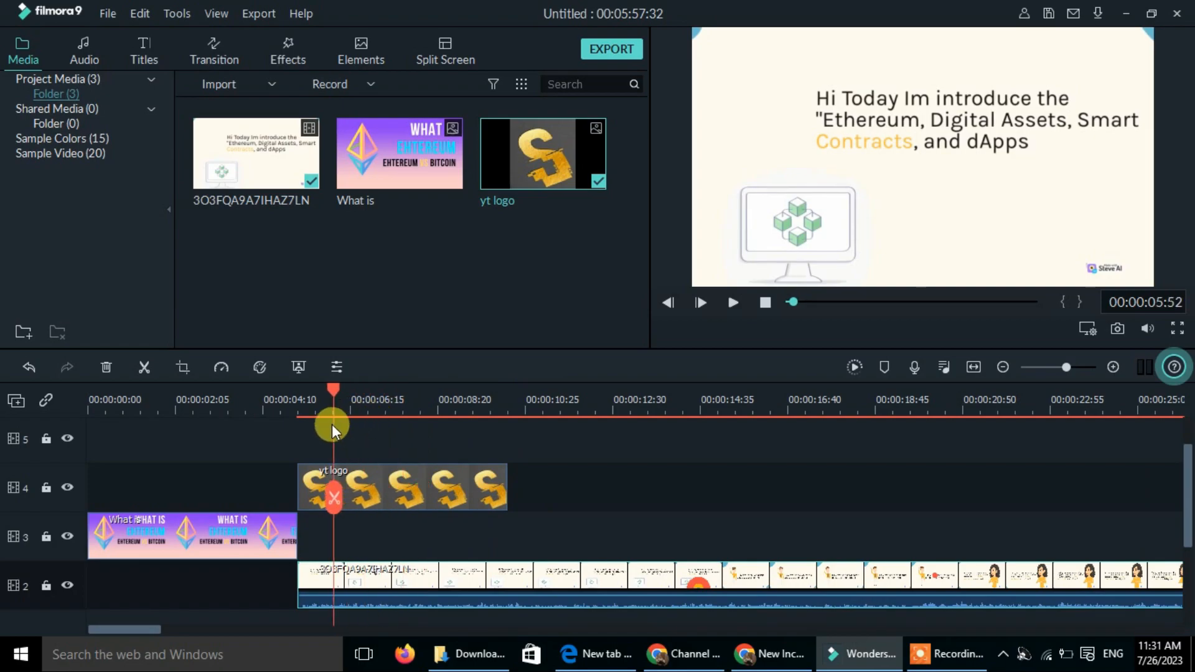
left_click_drag(333, 426, 301, 427)
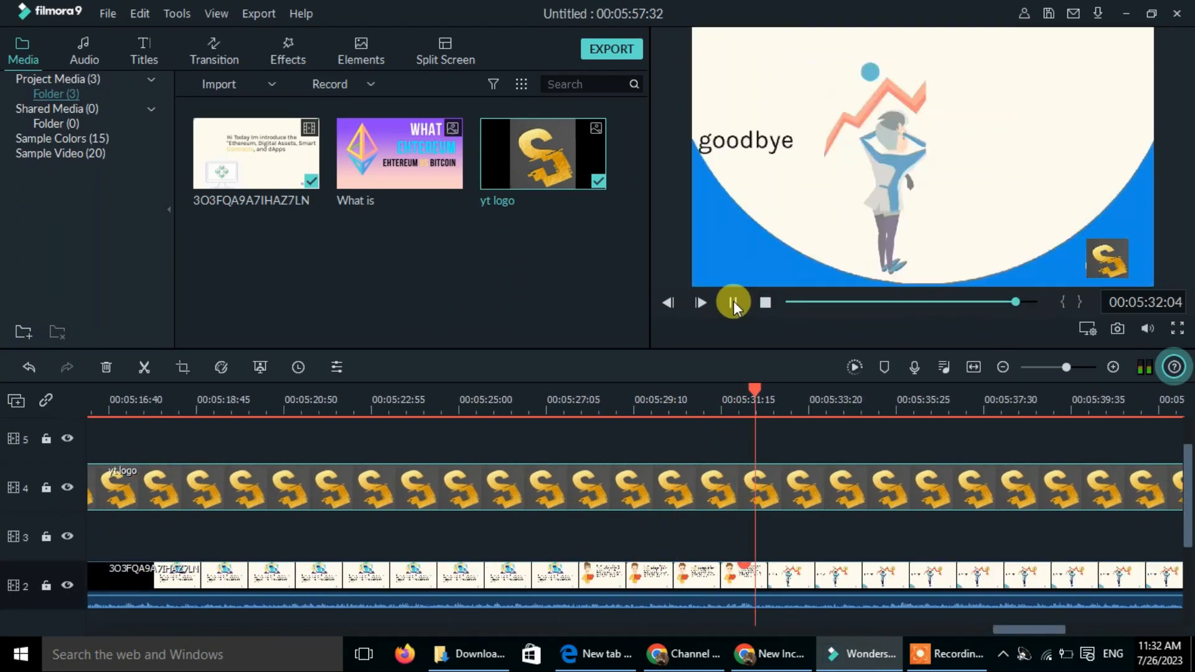
left_click(731, 301)
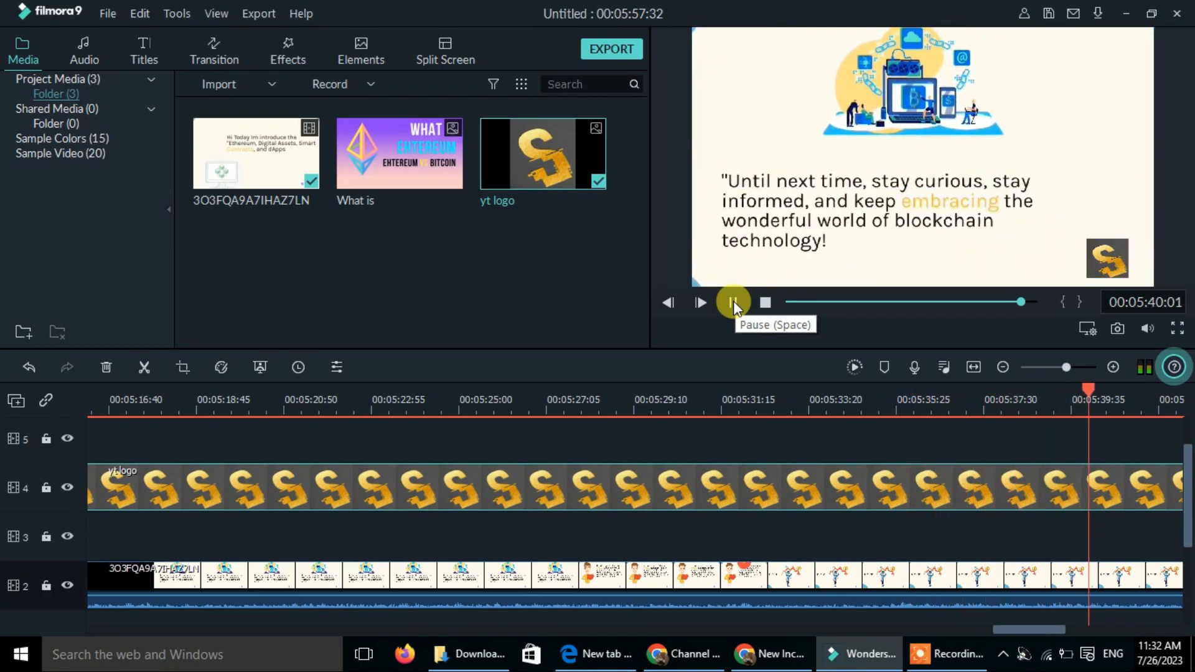
left_click(732, 302)
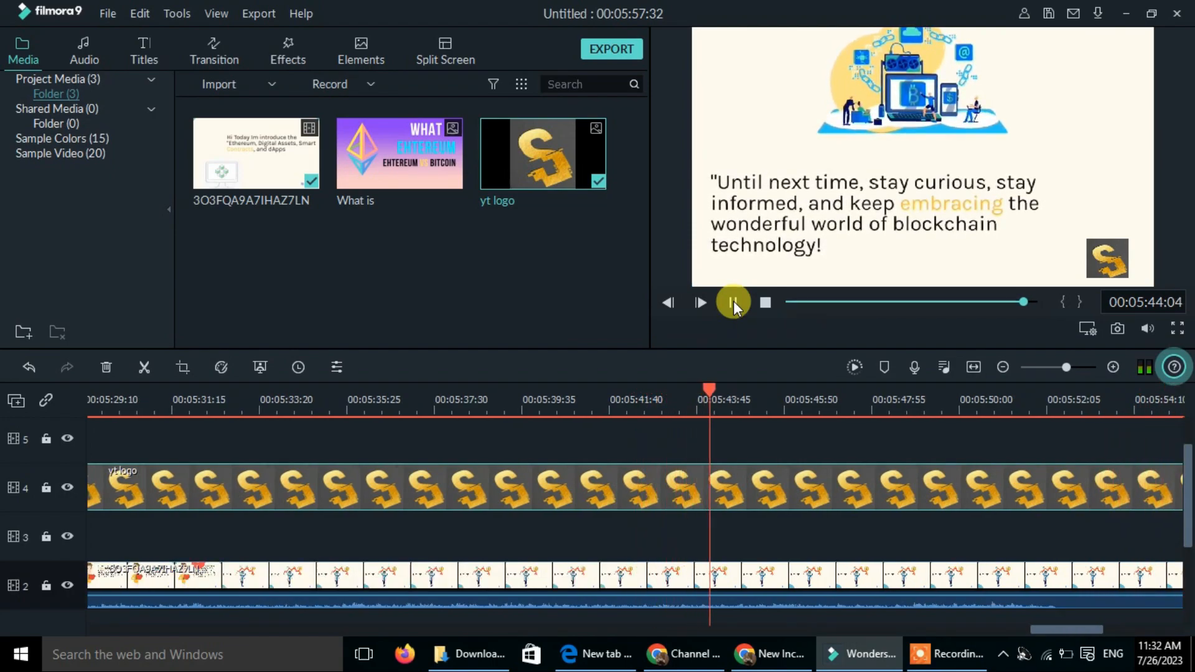
left_click(731, 301)
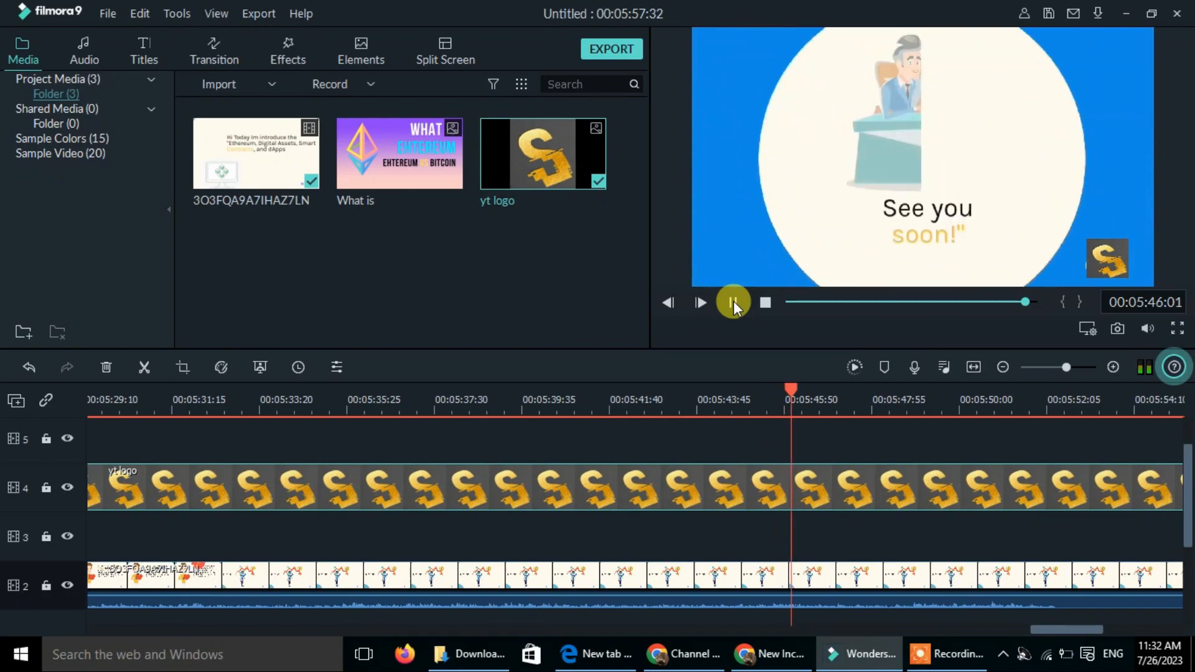